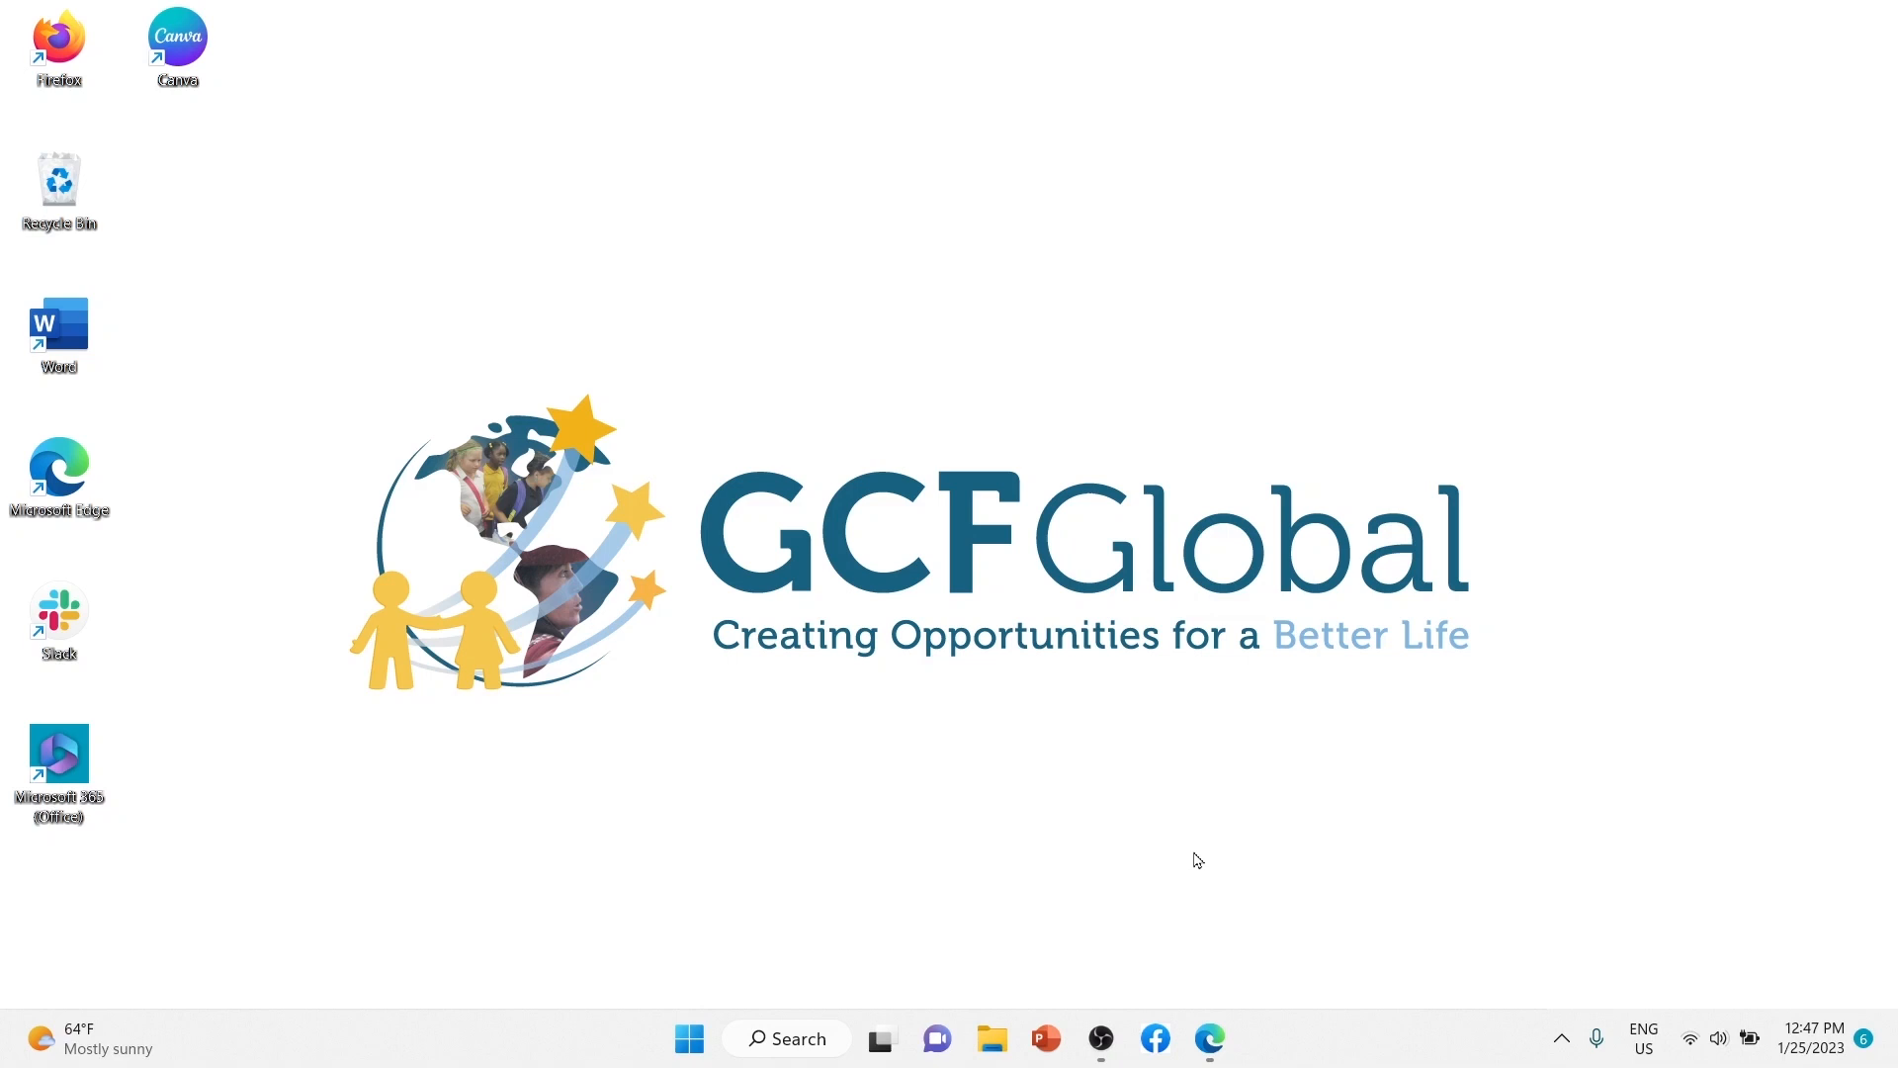
Step: Launch Microsoft Edge from the taskbar, opening on the Google homepage
{"action": "left_click", "coordinate": [1207, 1037]}
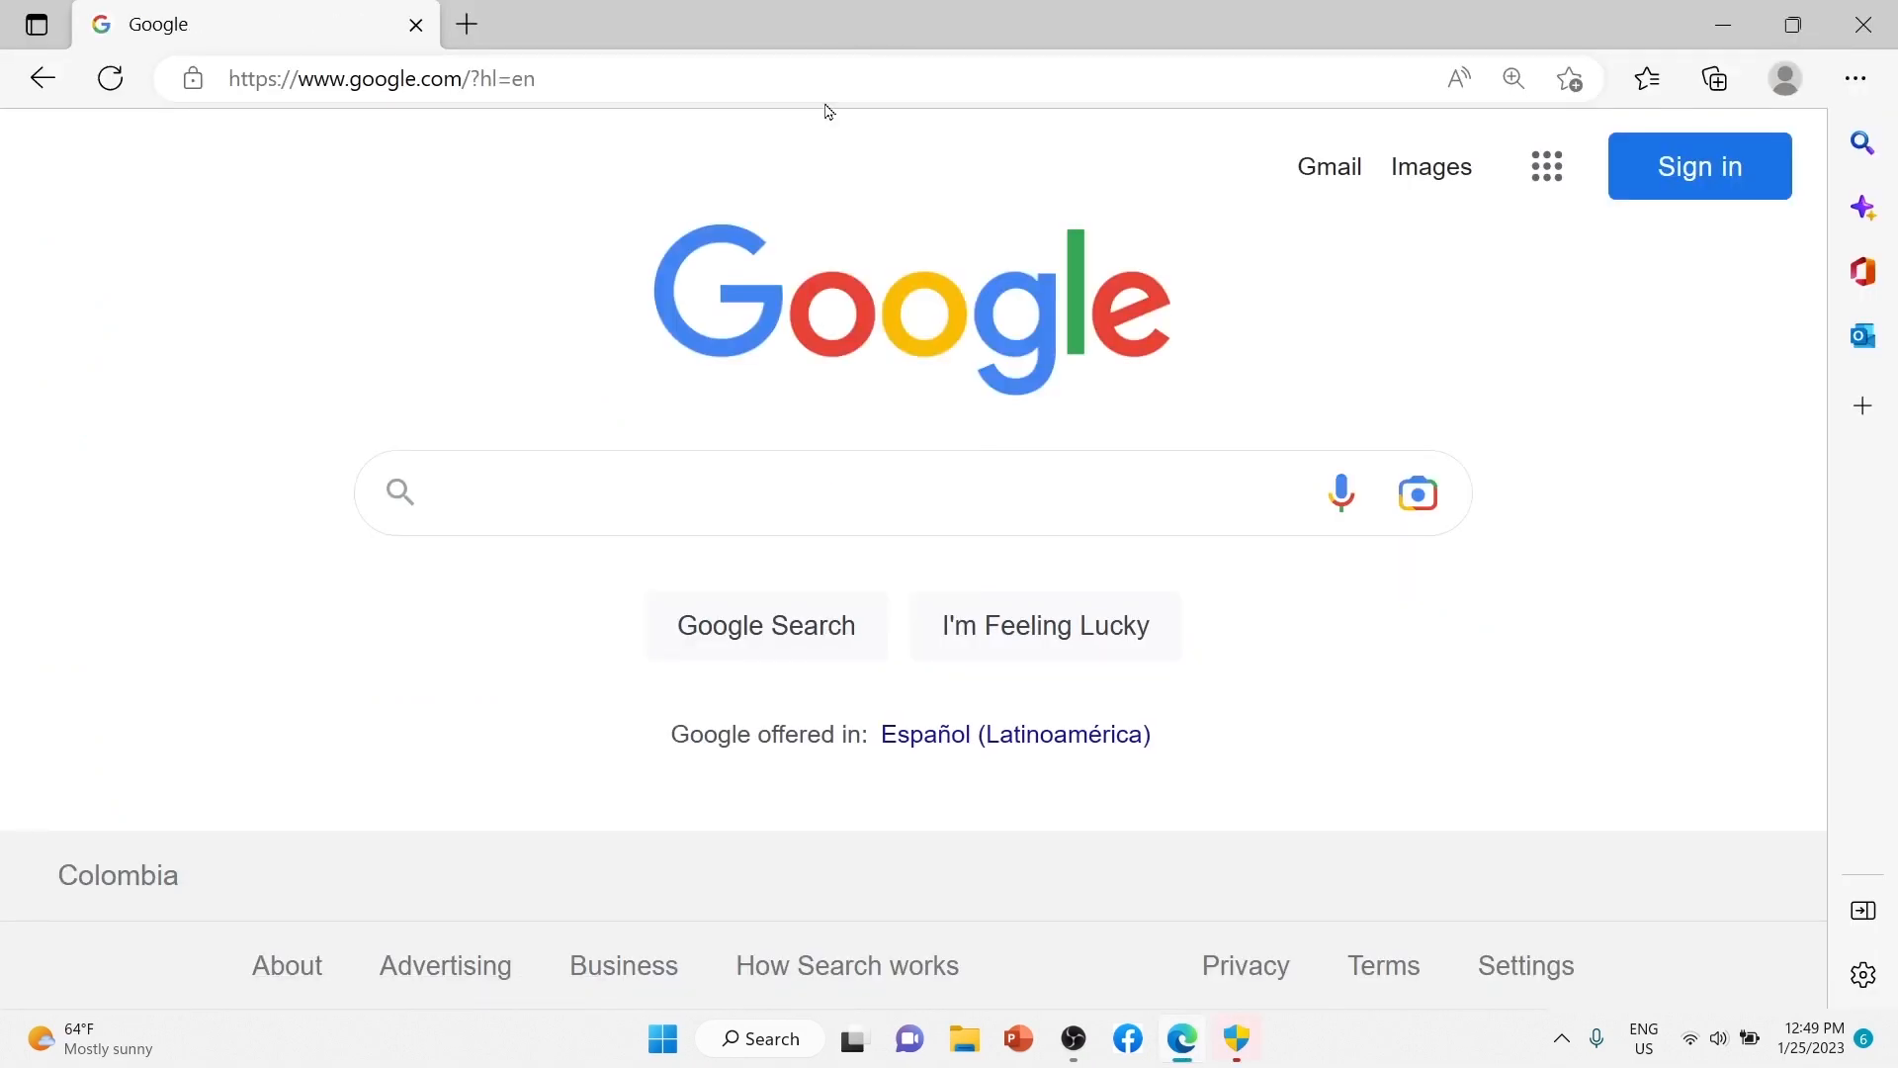
Step: Search 'download google chrome' and download ChromeSetup.exe from the Google Chrome download page
{"action": "type", "text": "download google ch"}
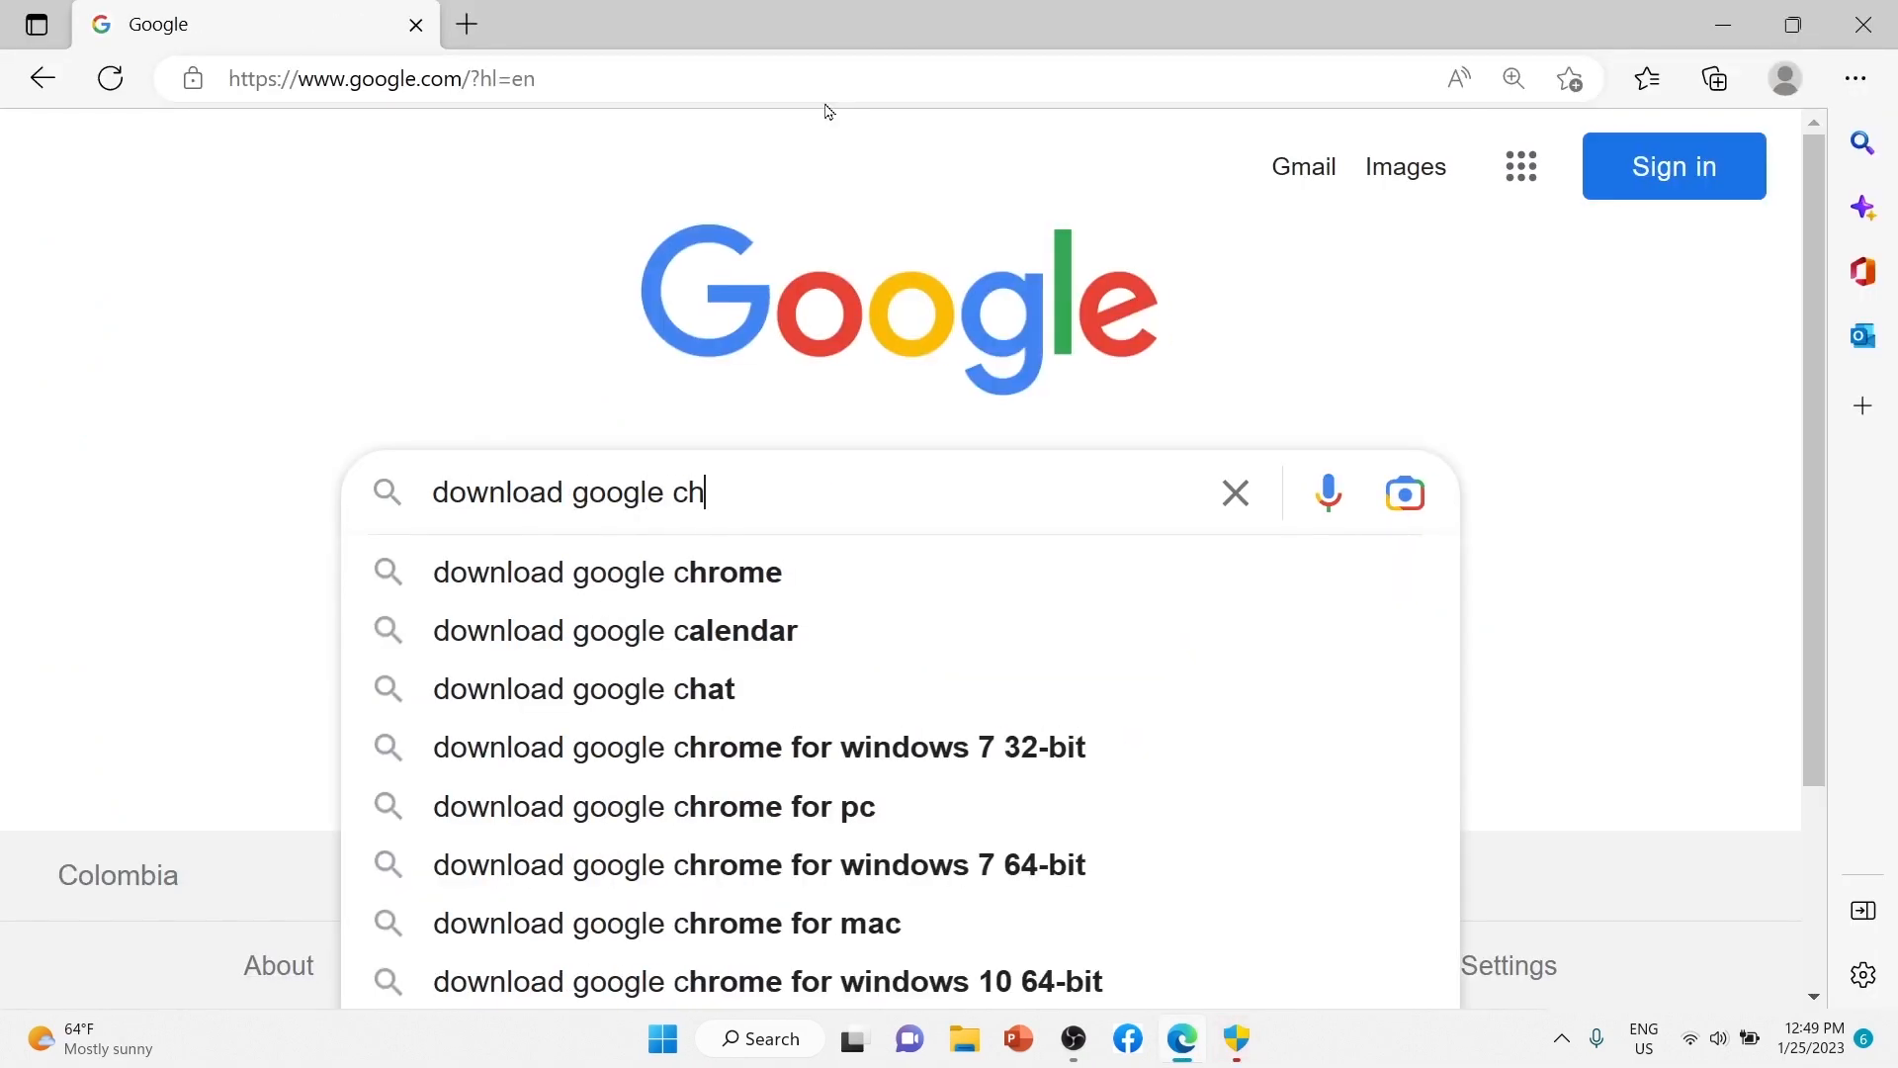
{"action": "left_click", "coordinate": [605, 571]}
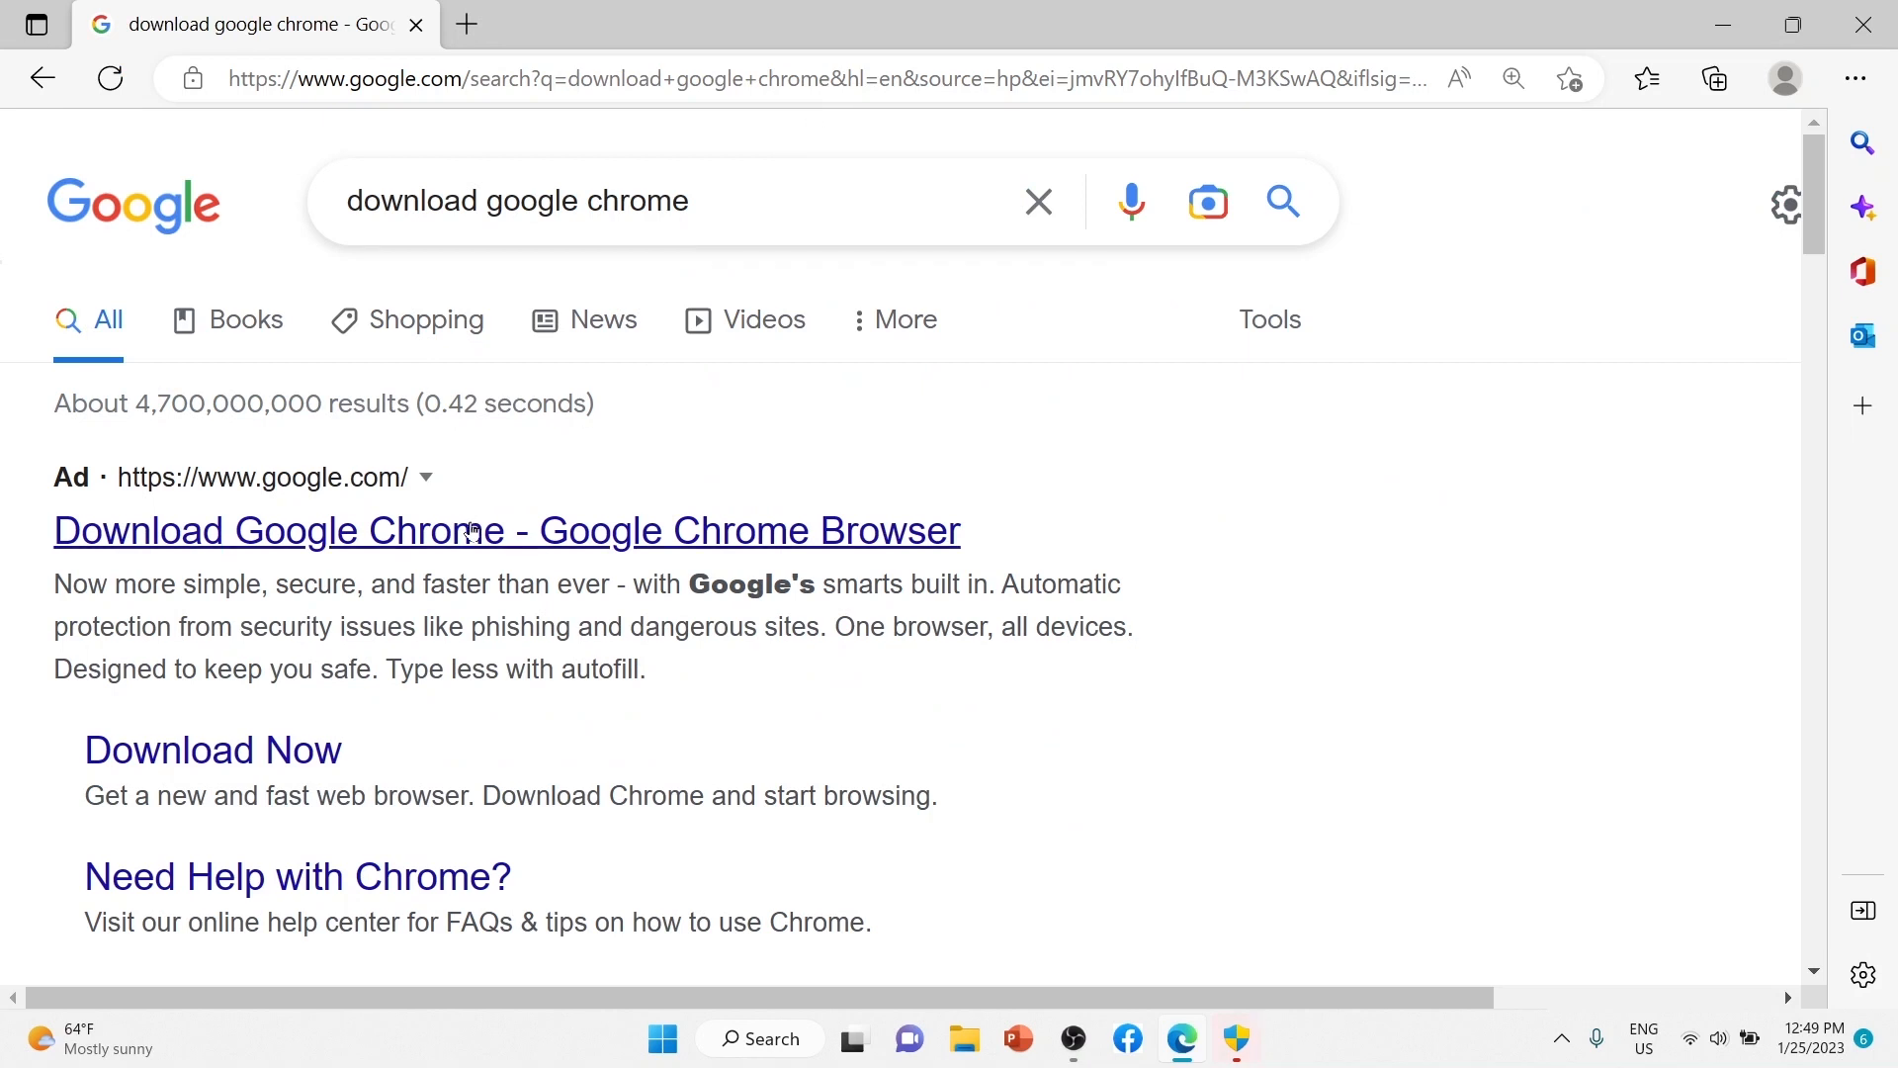
{"action": "left_click", "coordinate": [506, 530]}
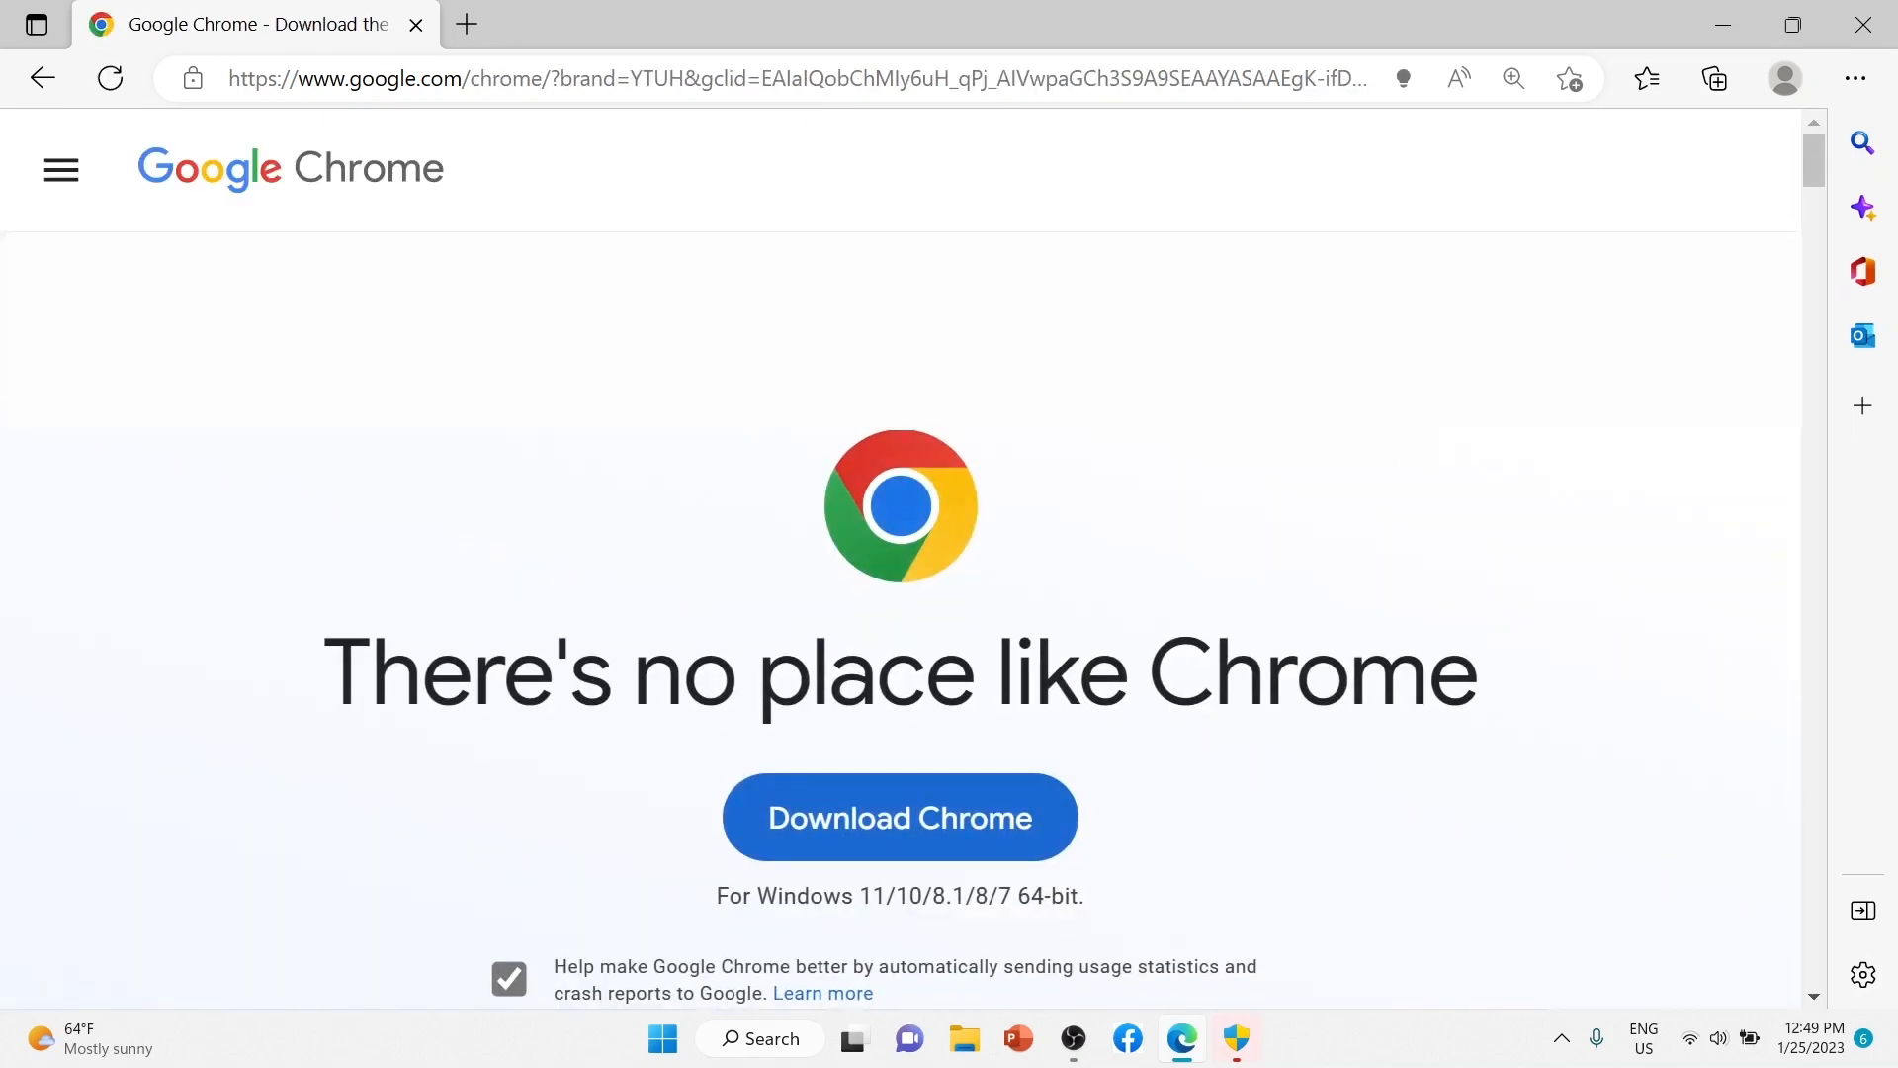
{"action": "left_click", "coordinate": [899, 818]}
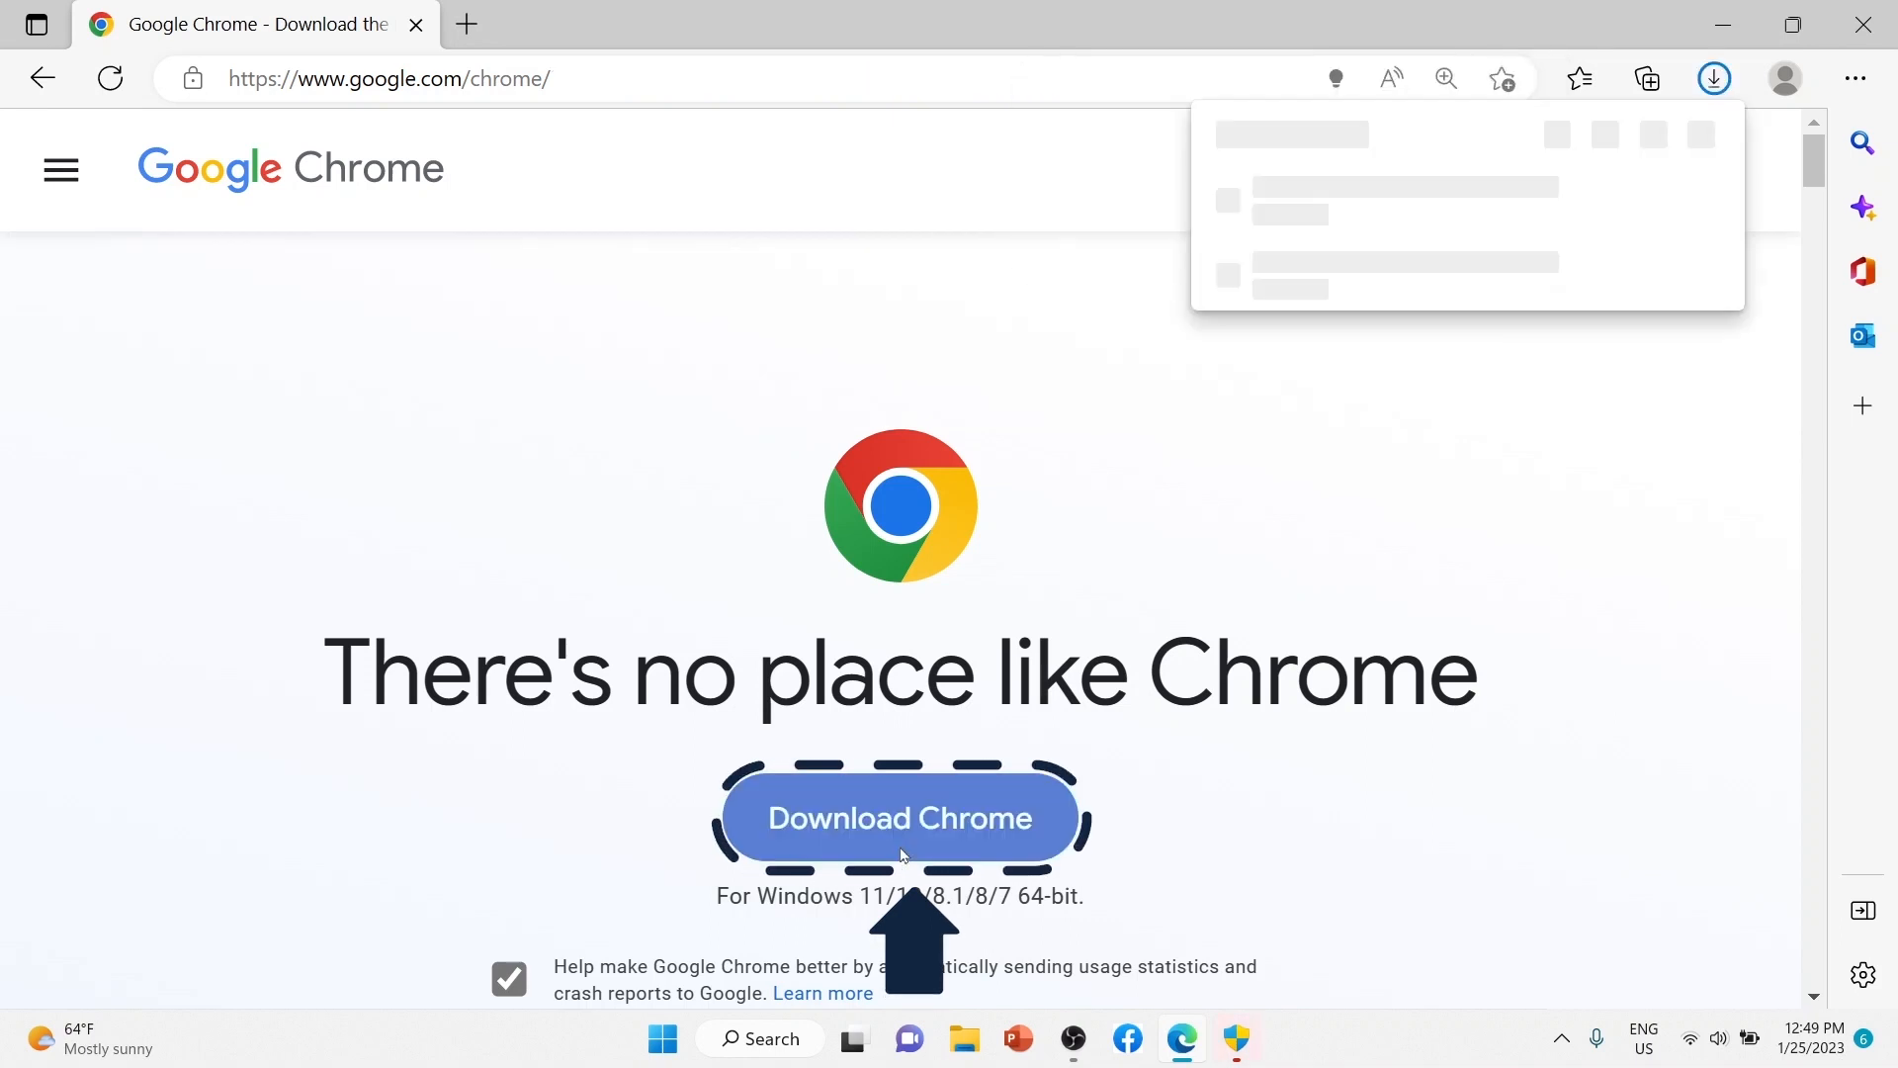
{"action": "left_click", "coordinate": [899, 818]}
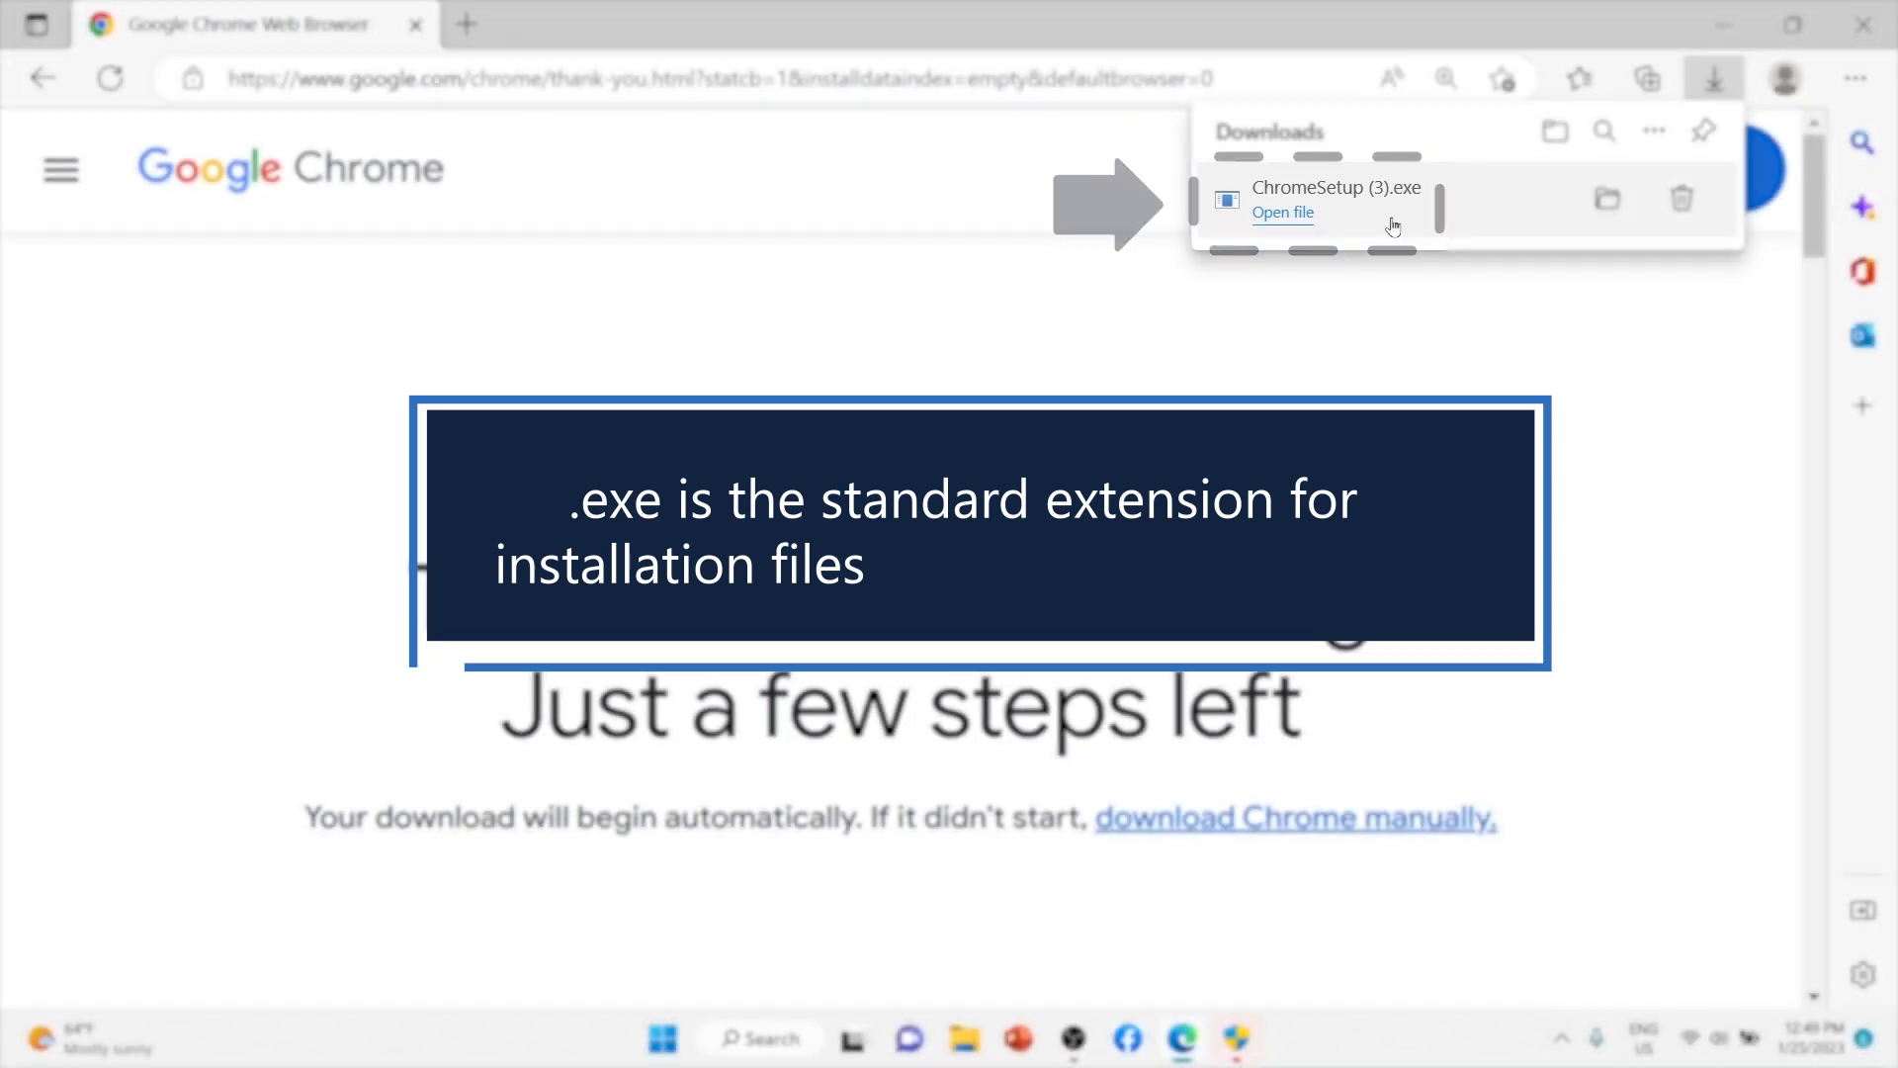
{"action": "left_click", "coordinate": [44, 77]}
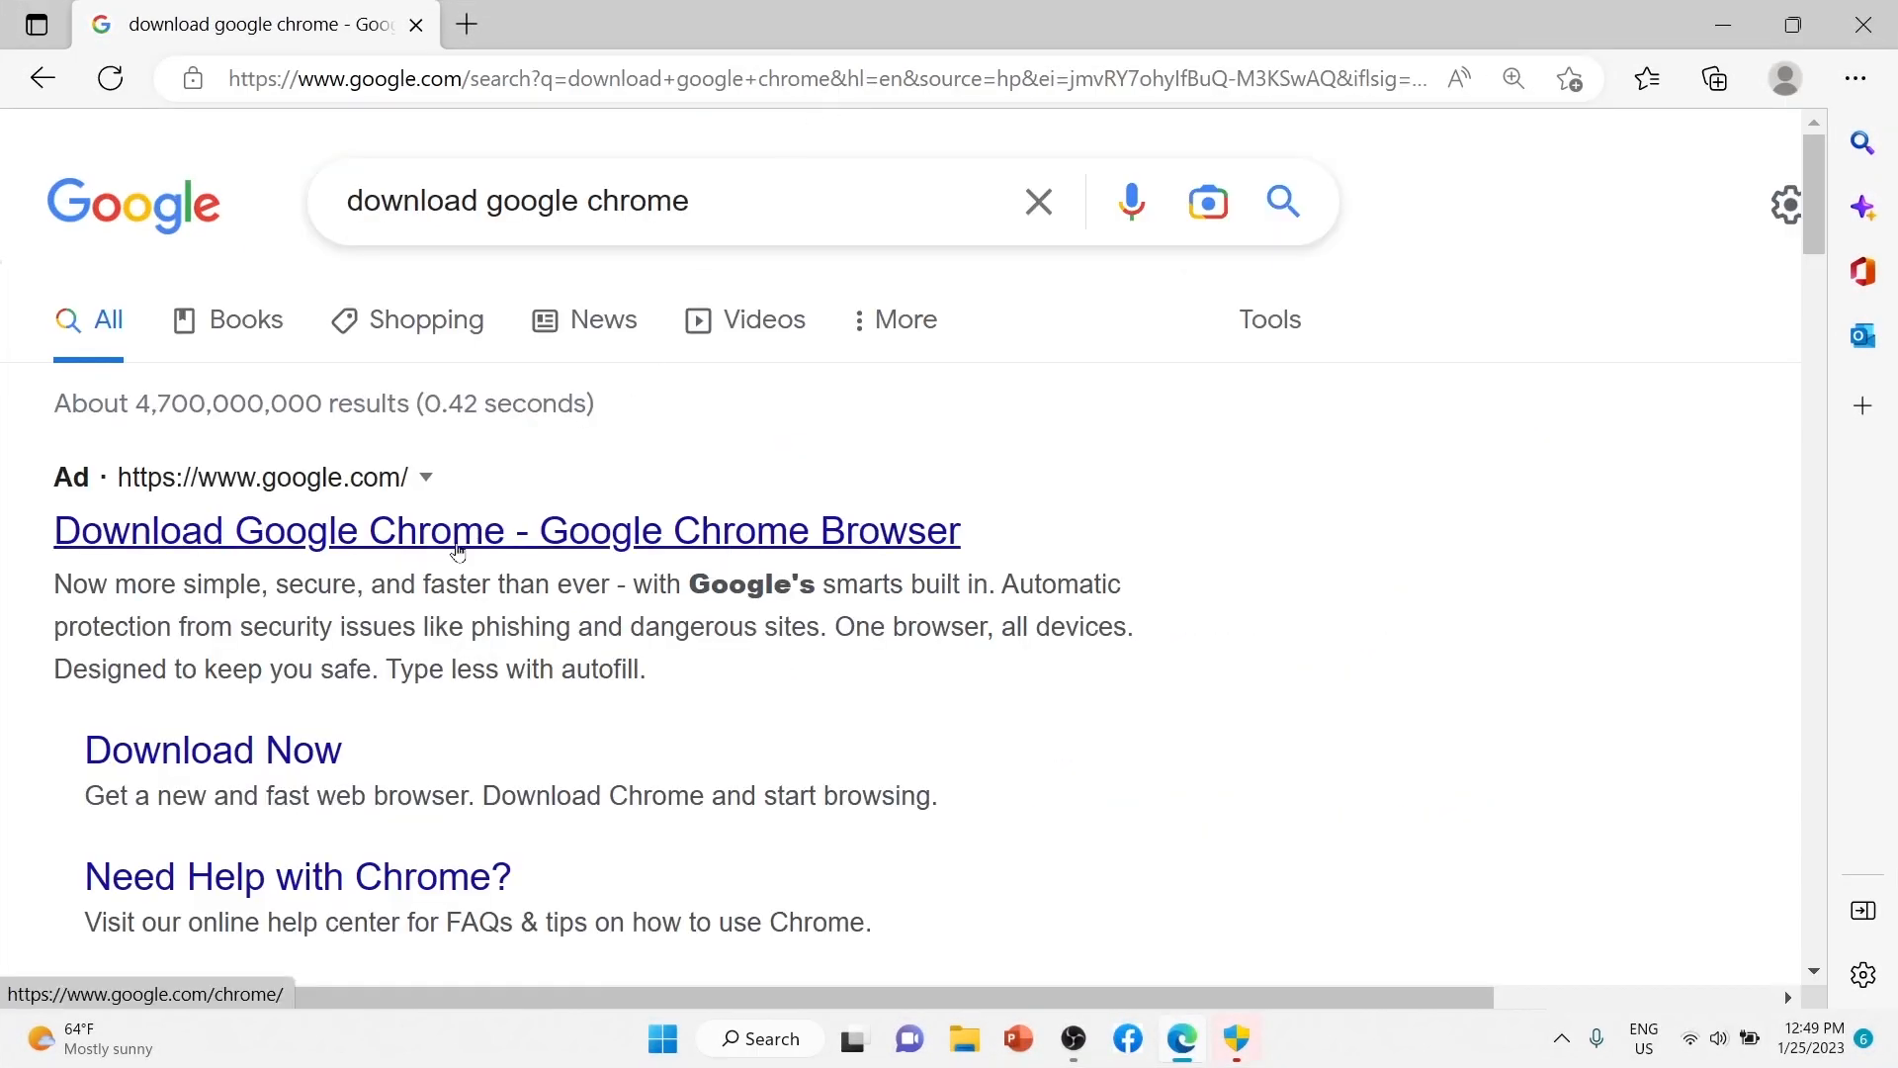
{"action": "left_click", "coordinate": [507, 530]}
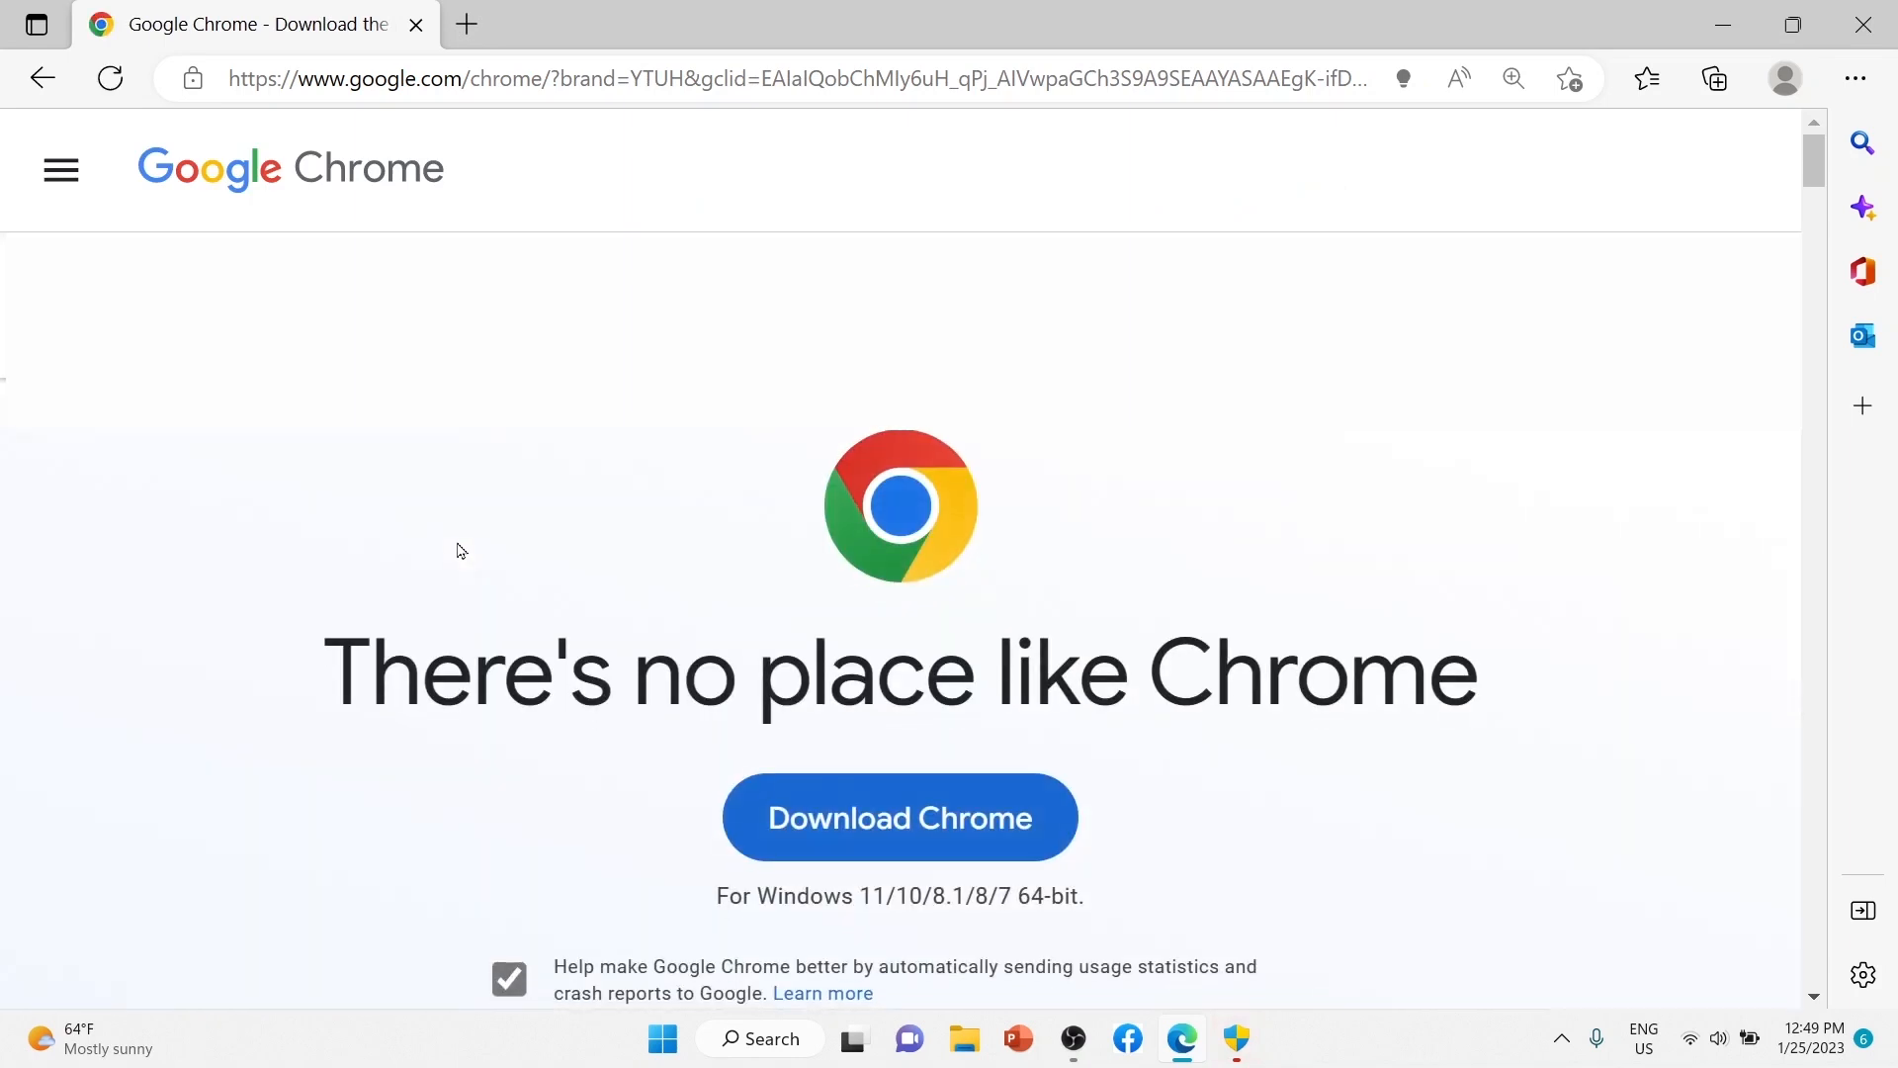
{"action": "left_click", "coordinate": [900, 818]}
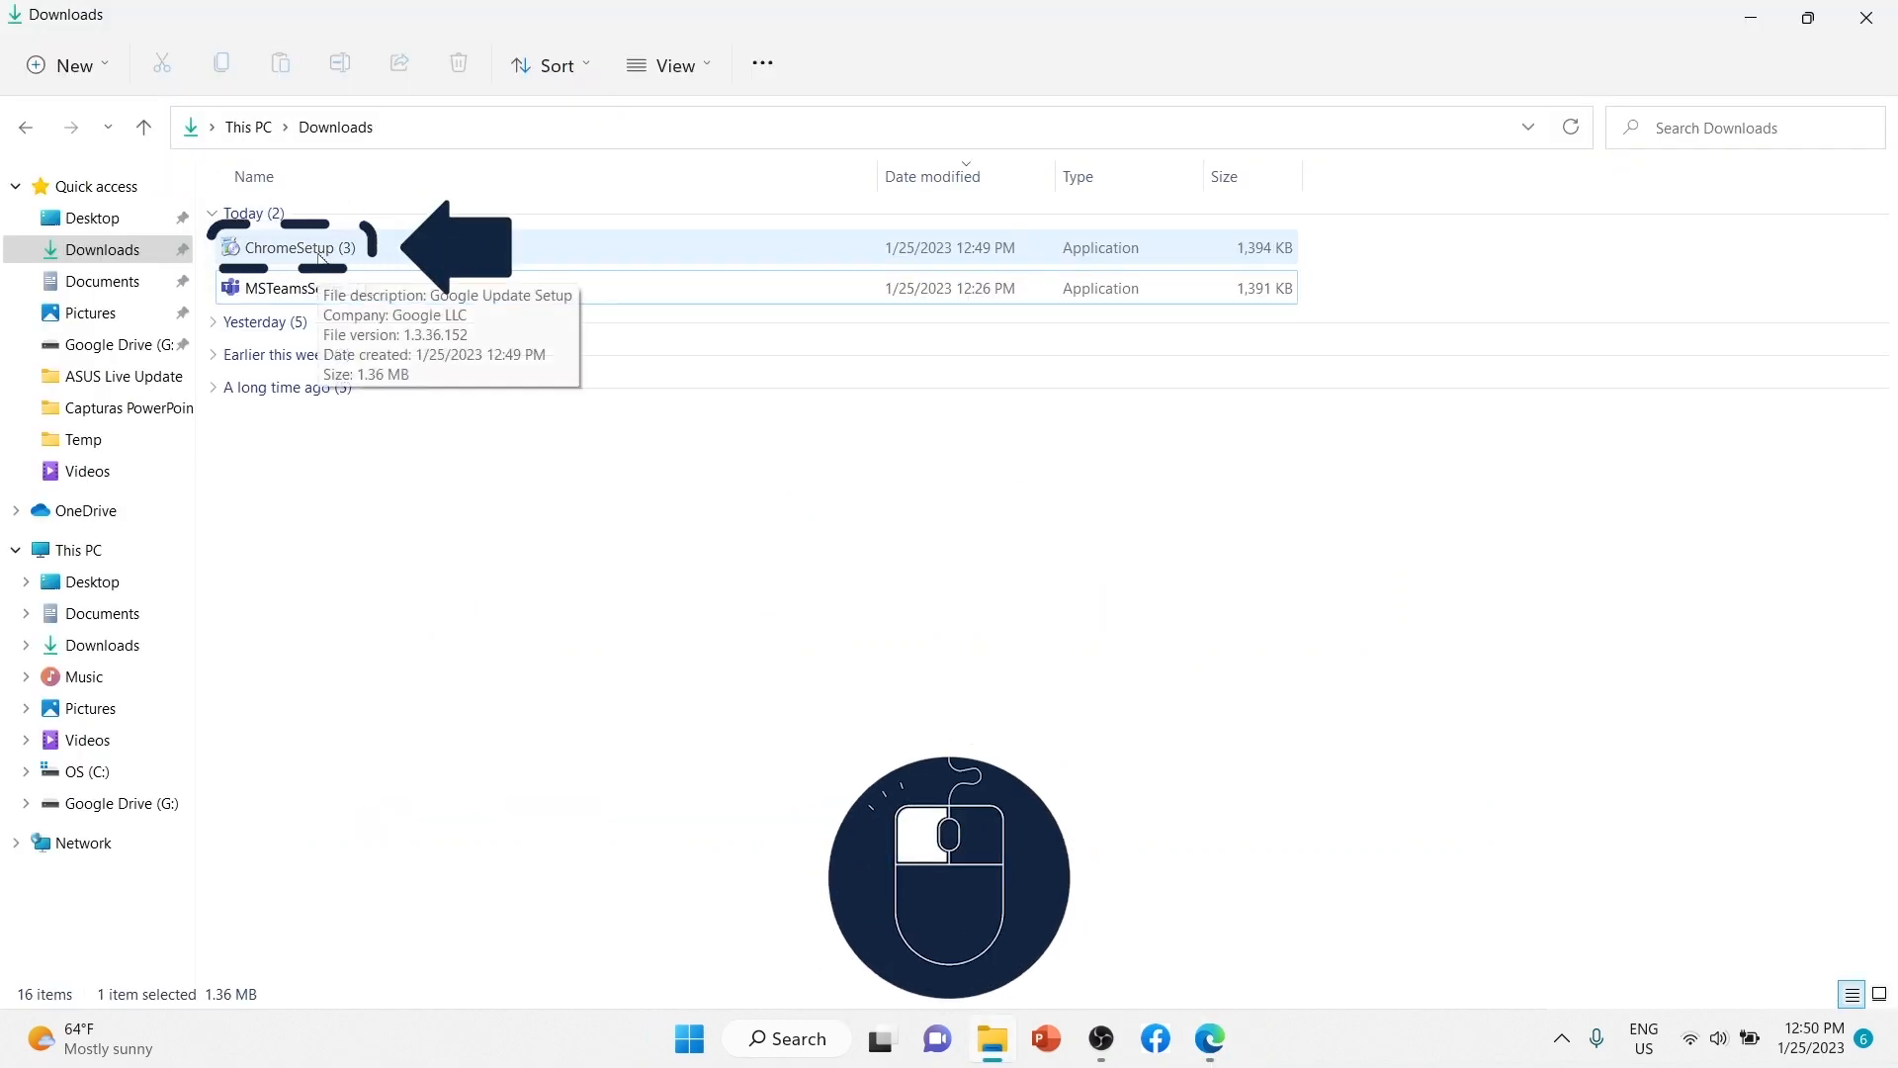
Step: Run ChromeSetup (3).exe from Downloads, approve User Account Control, and close the completion notice
{"action": "double_click", "coordinate": [287, 247]}
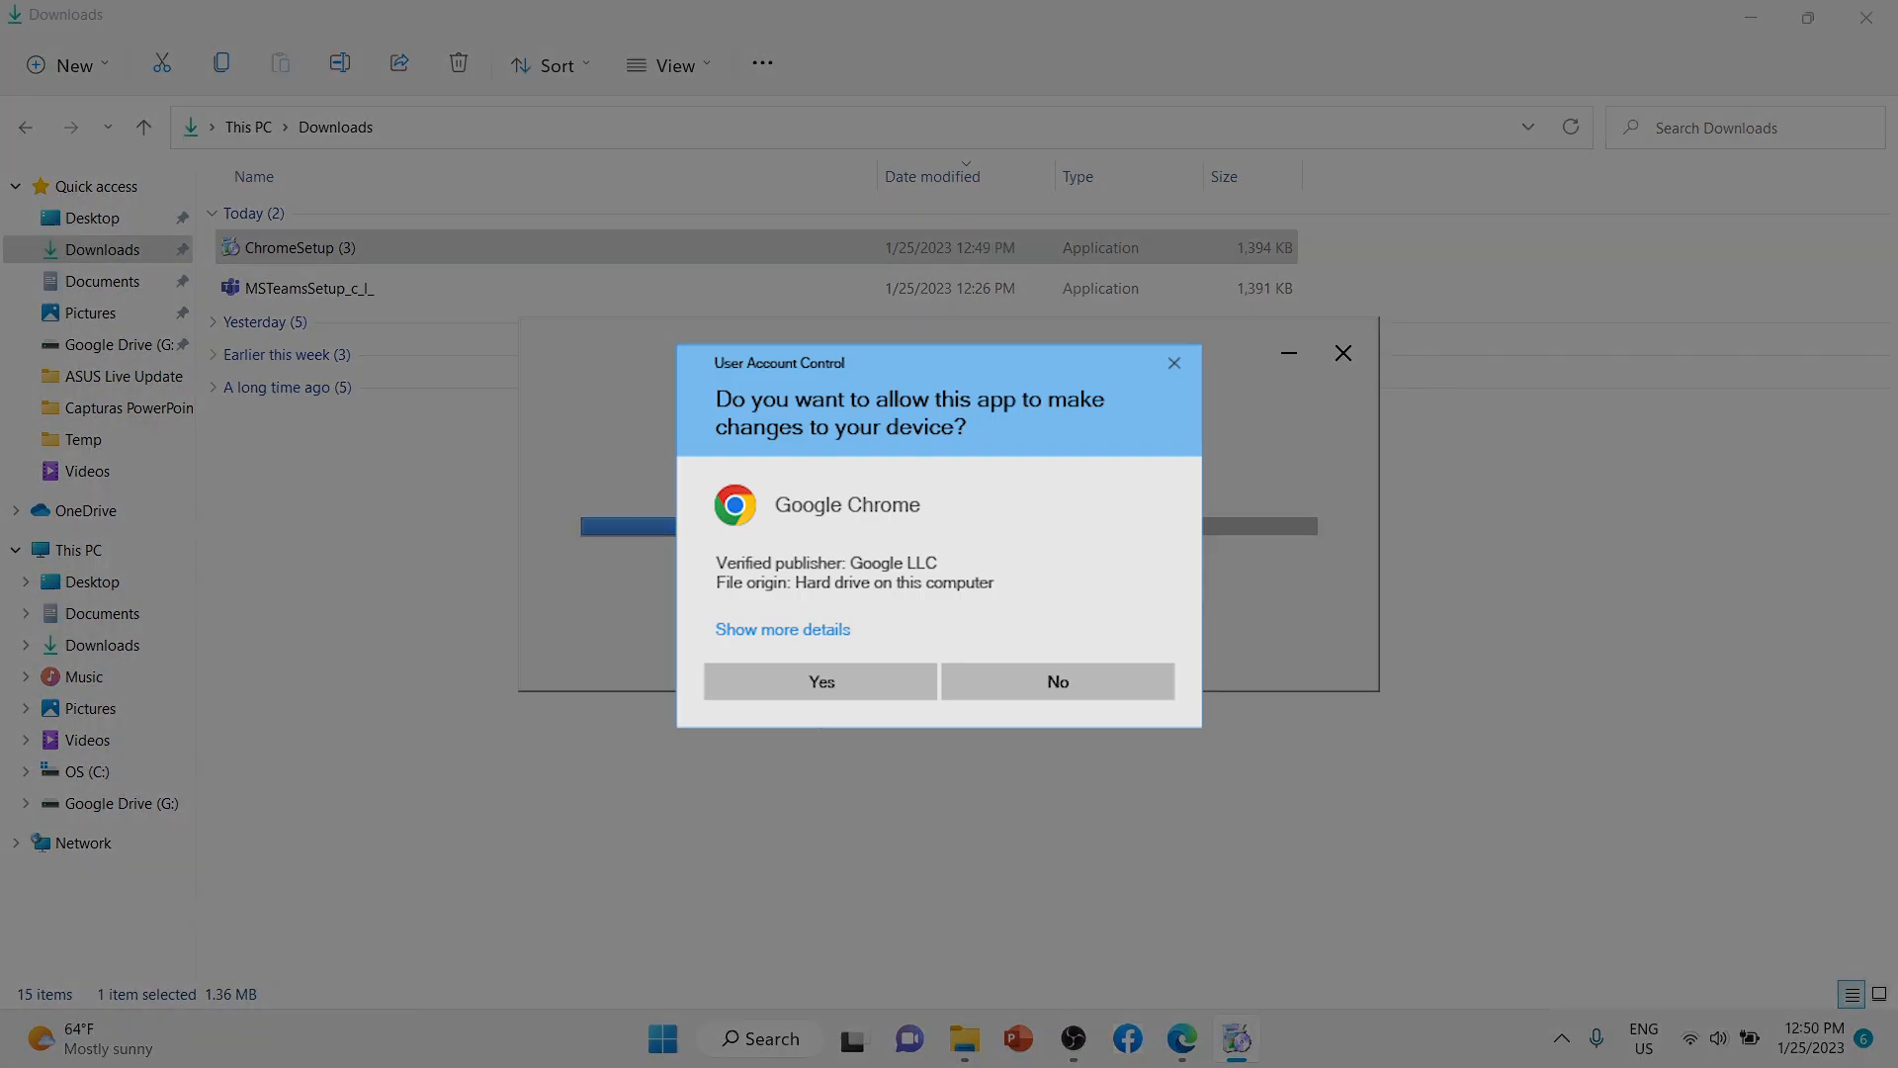
{"action": "left_click", "coordinate": [820, 680]}
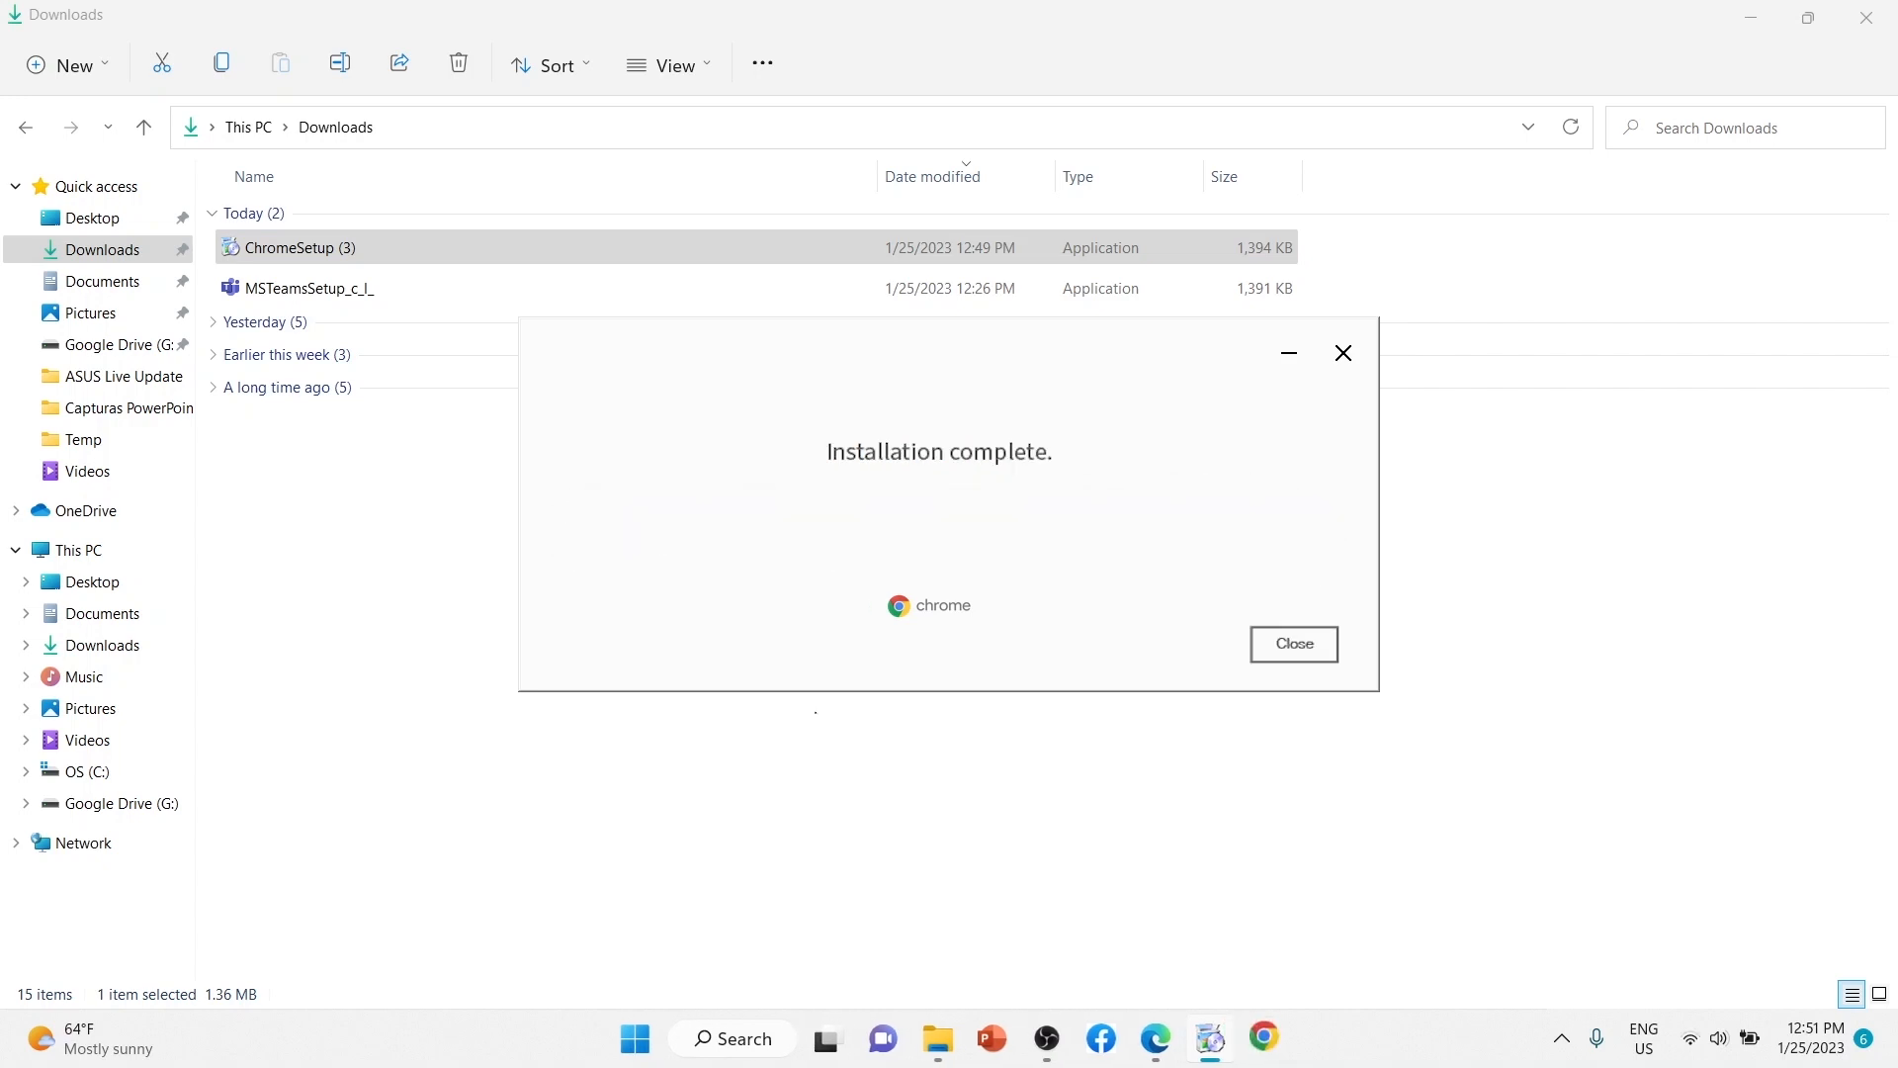
{"action": "left_click", "coordinate": [1292, 642]}
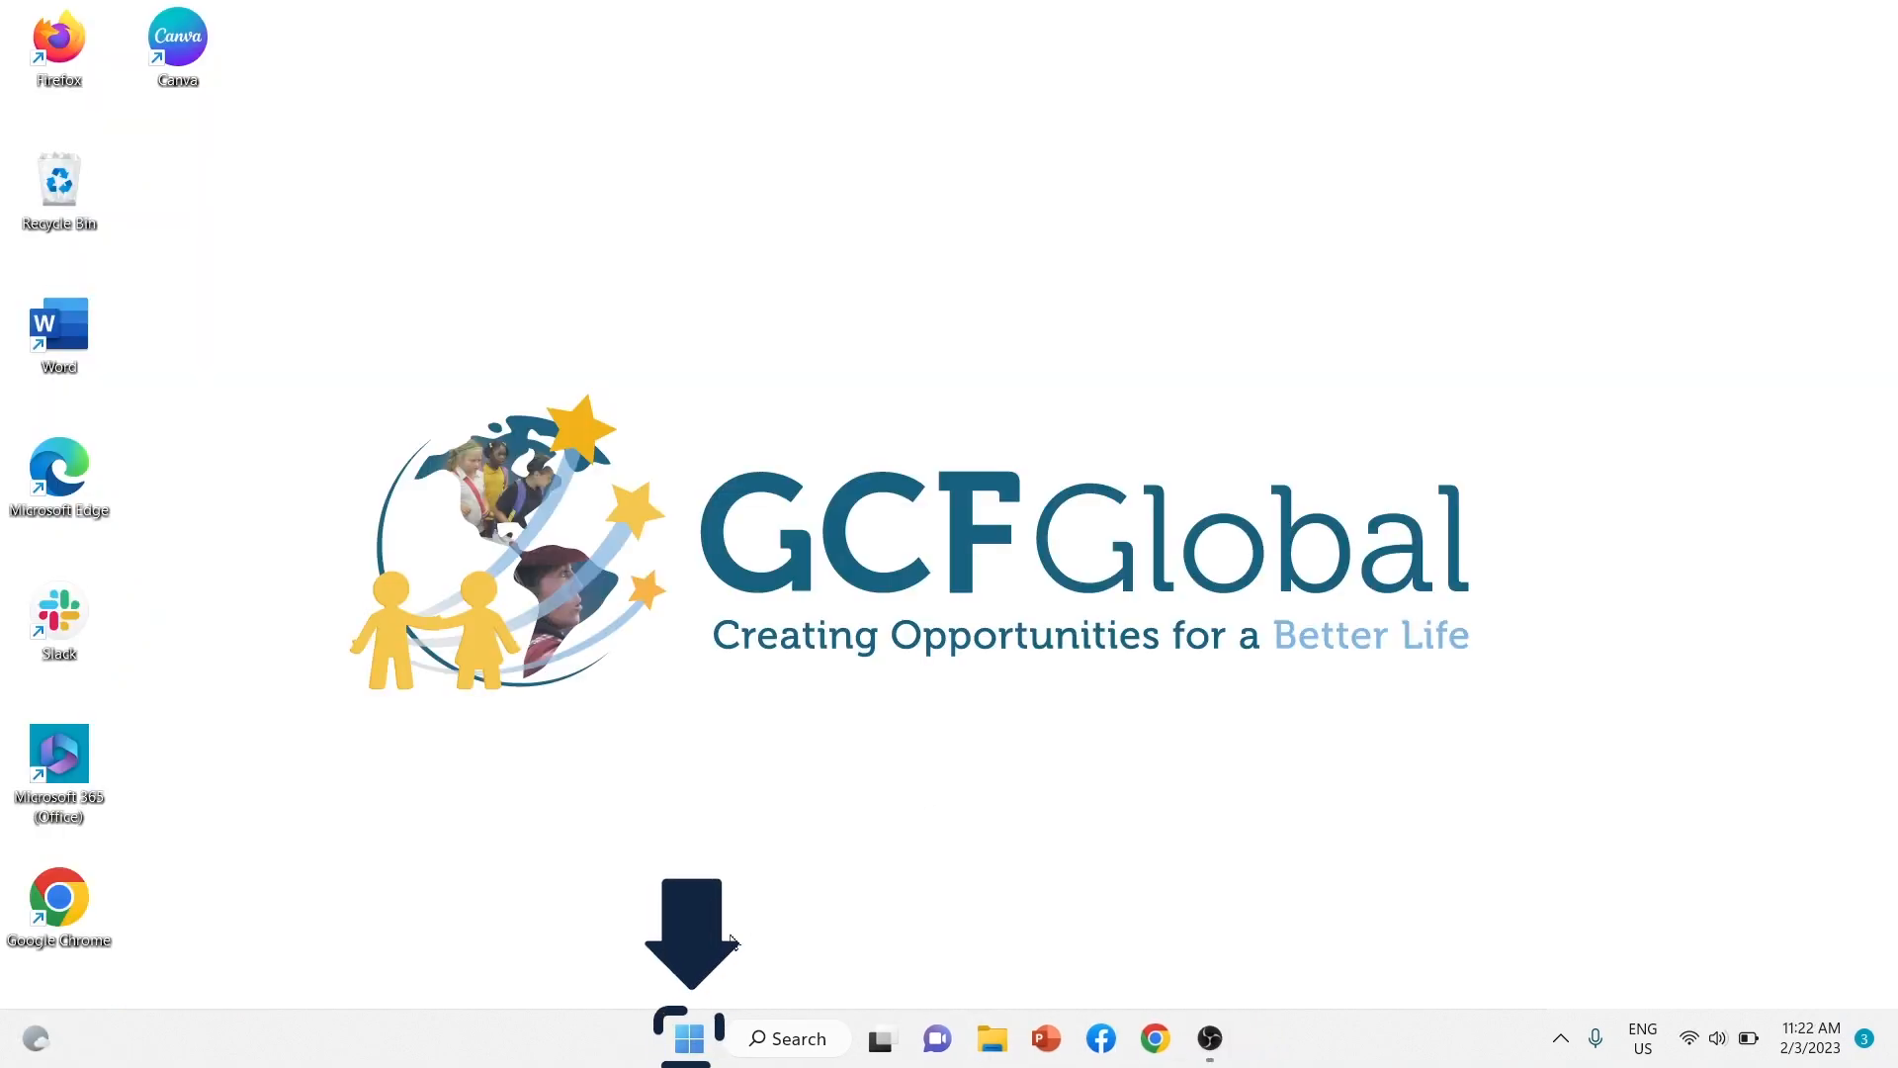
Step: Open Google Chrome from the Start menu's pinned apps
{"action": "left_click", "coordinate": [688, 1039]}
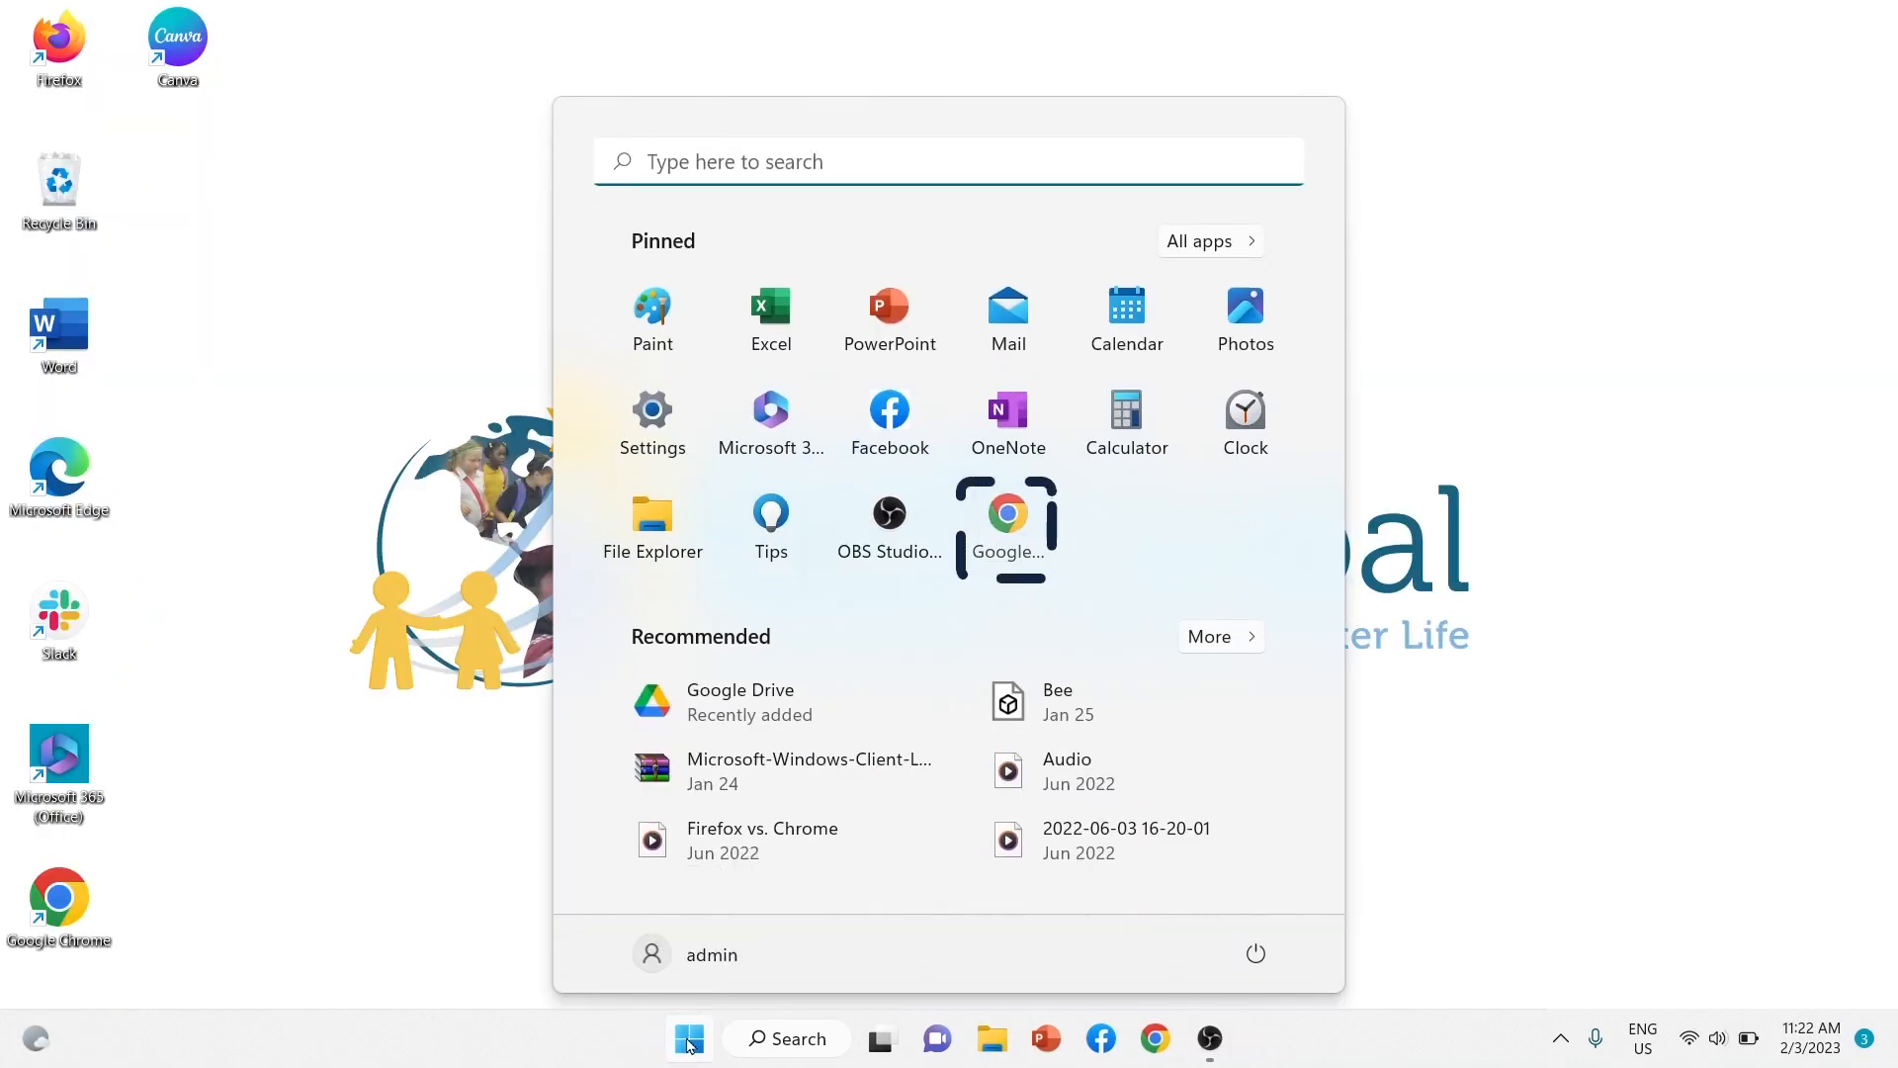
{"action": "mouse_move", "coordinate": [1006, 528]}
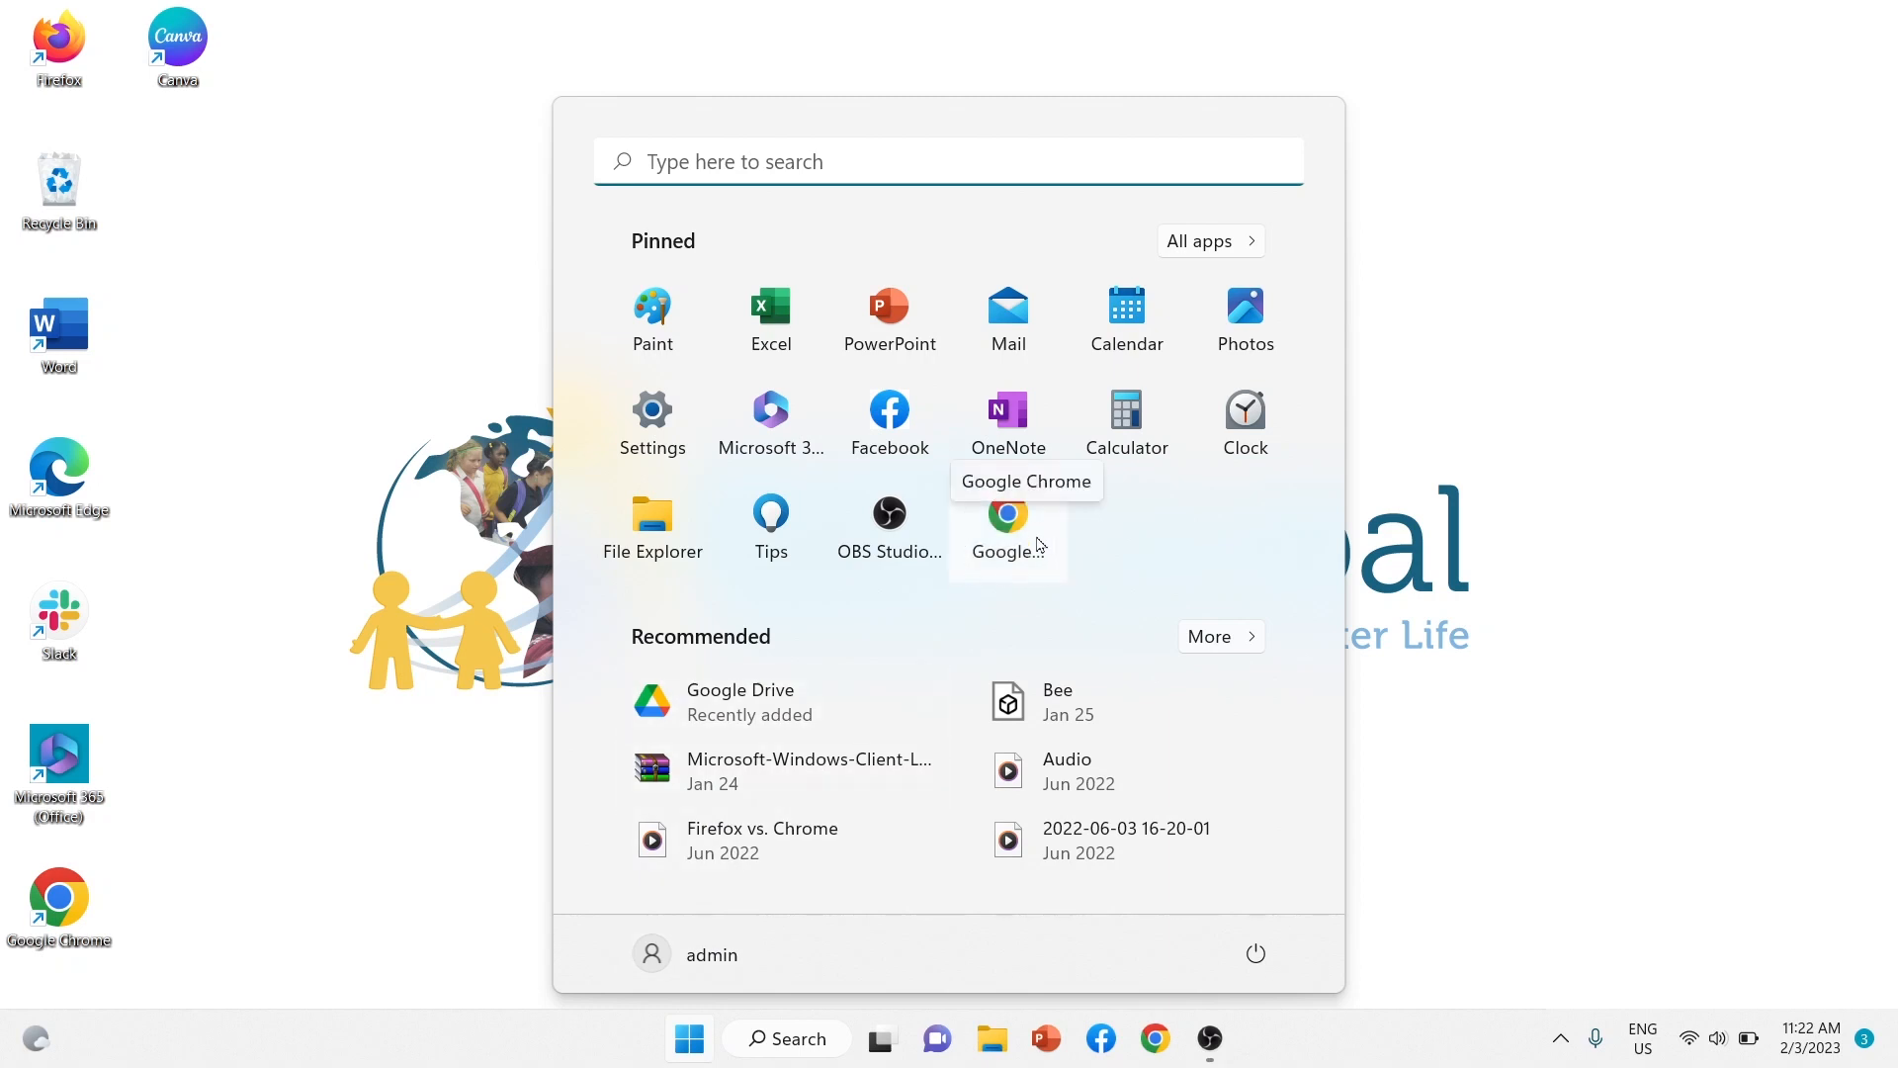
{"action": "left_click", "coordinate": [1006, 518]}
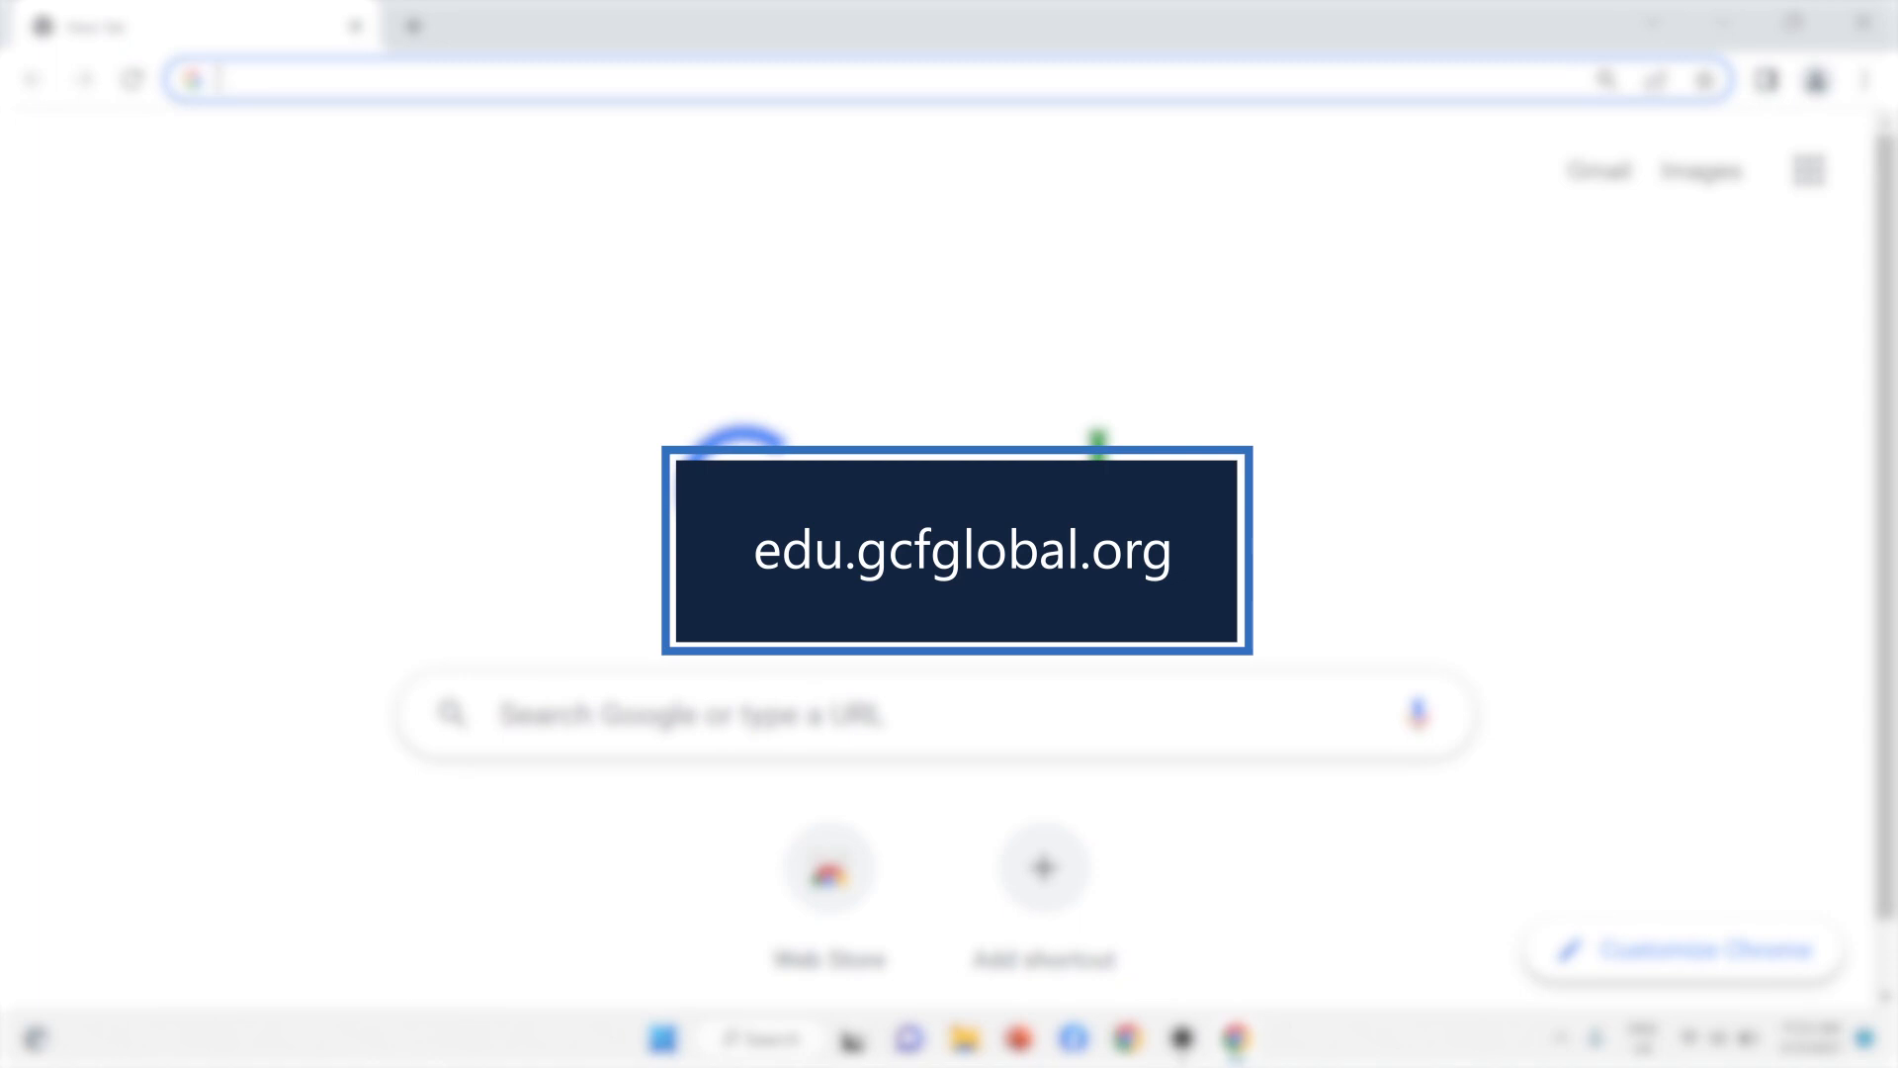
{"action": "mouse_move", "coordinate": [1104, 638]}
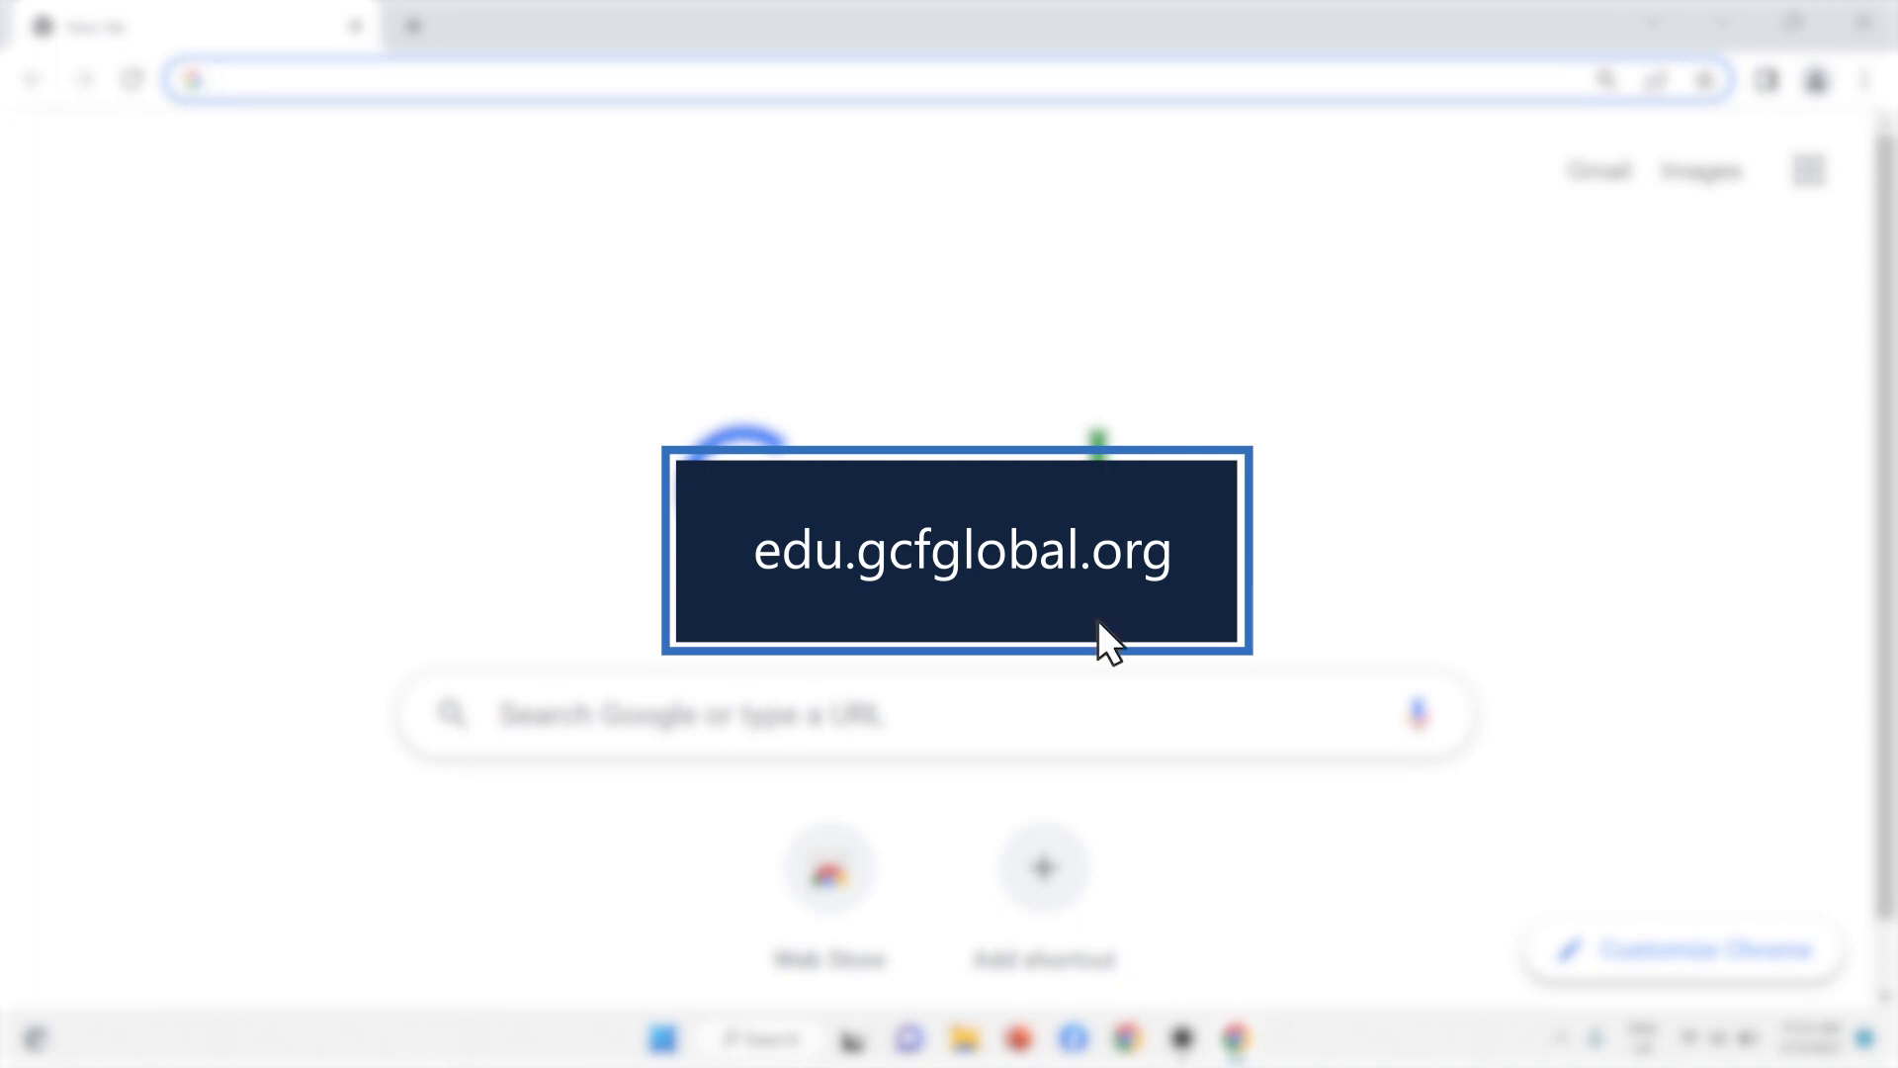